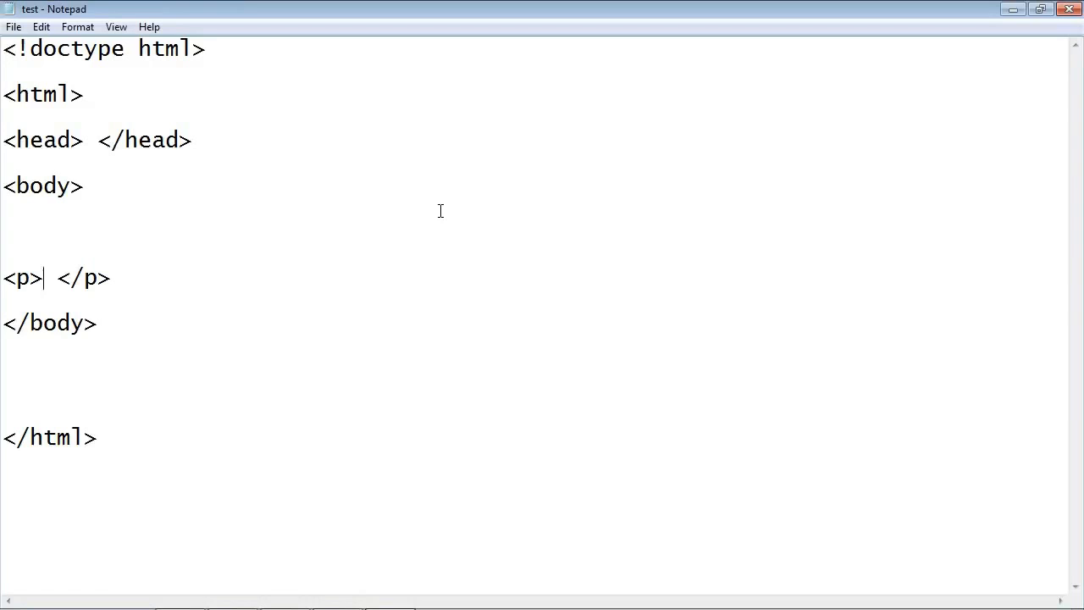
mouse_move(156, 134)
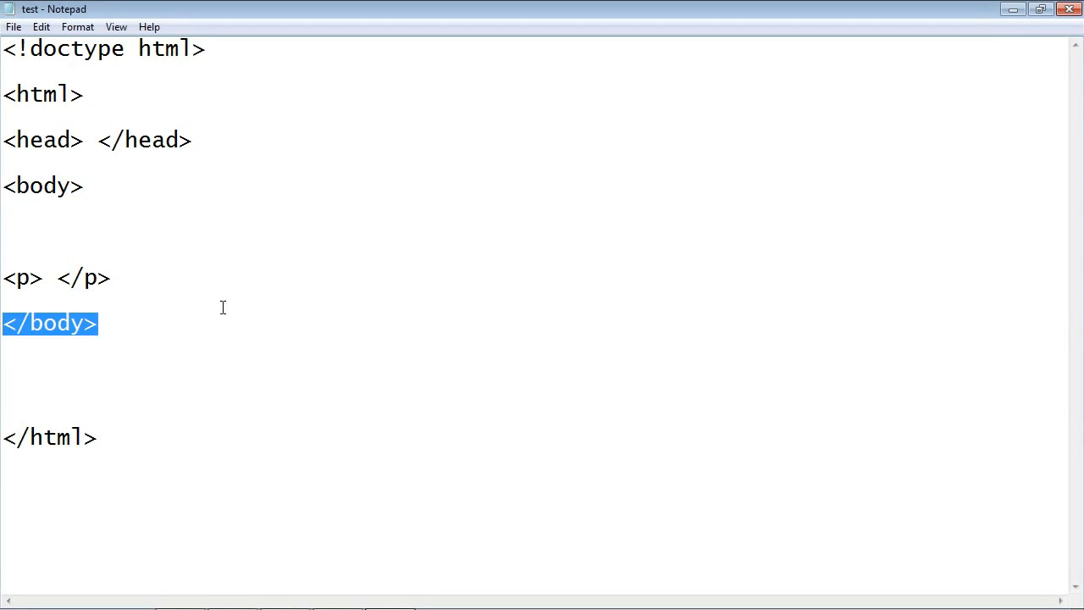
mouse_move(103, 94)
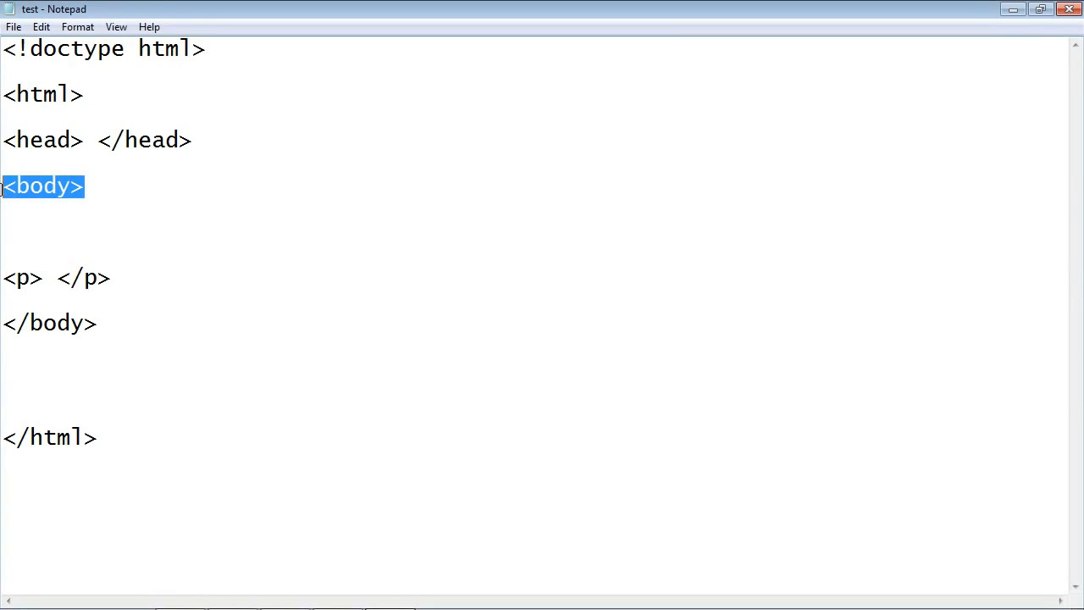
- Move the closing </p> tag below </body>, then type </p> again after the opening <p>
click(83, 185)
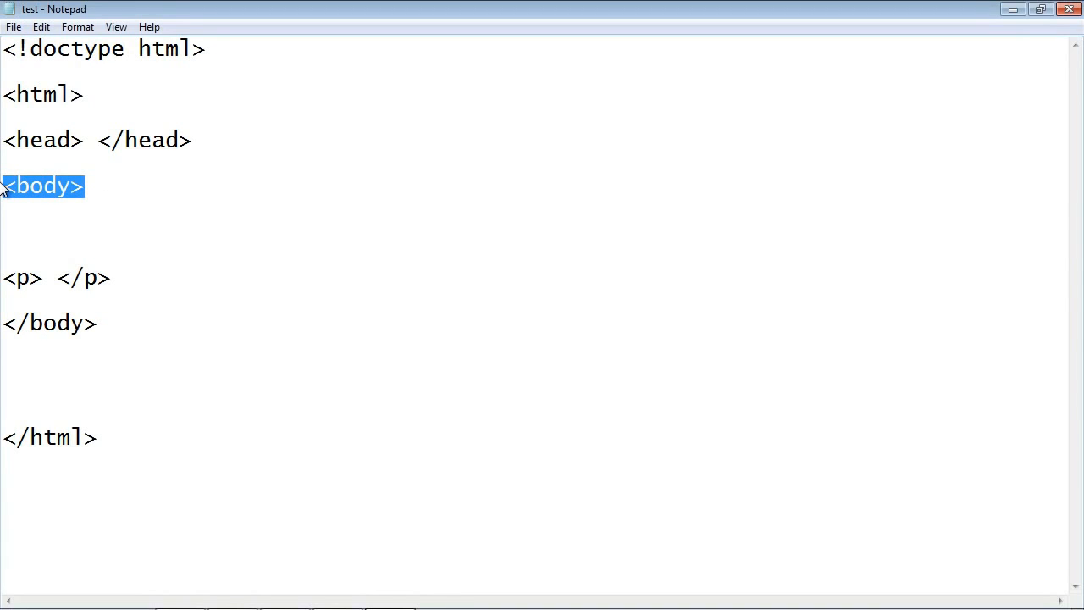
click(123, 278)
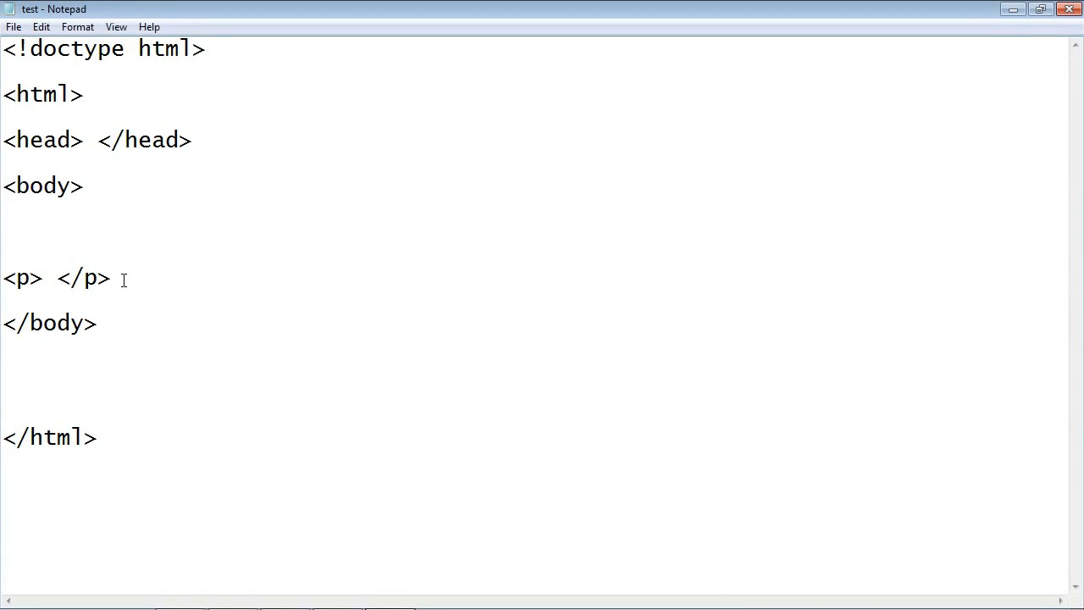
double_click(89, 278)
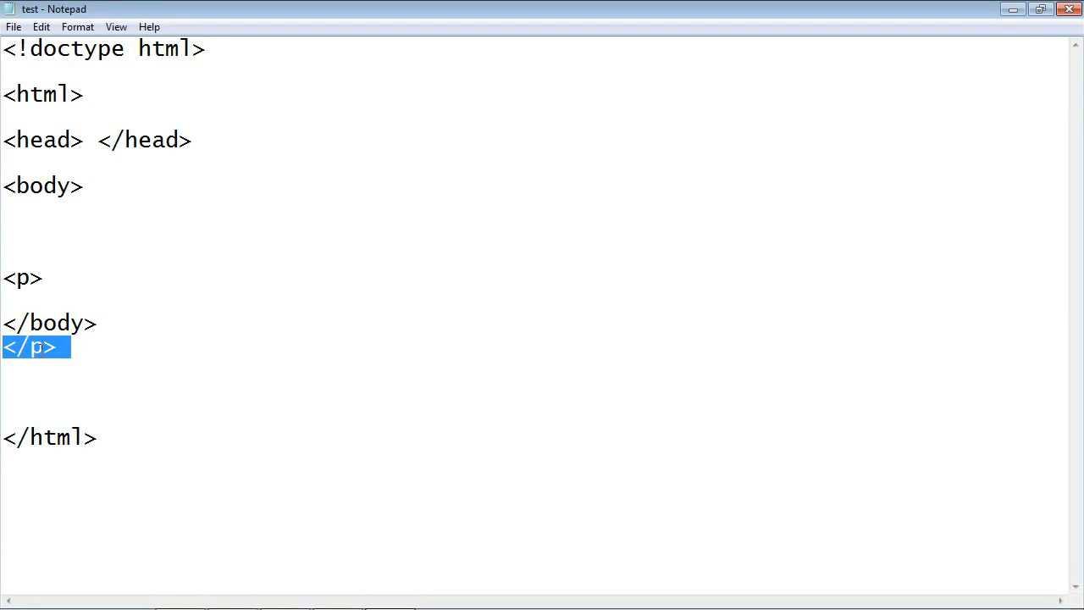
click(84, 277)
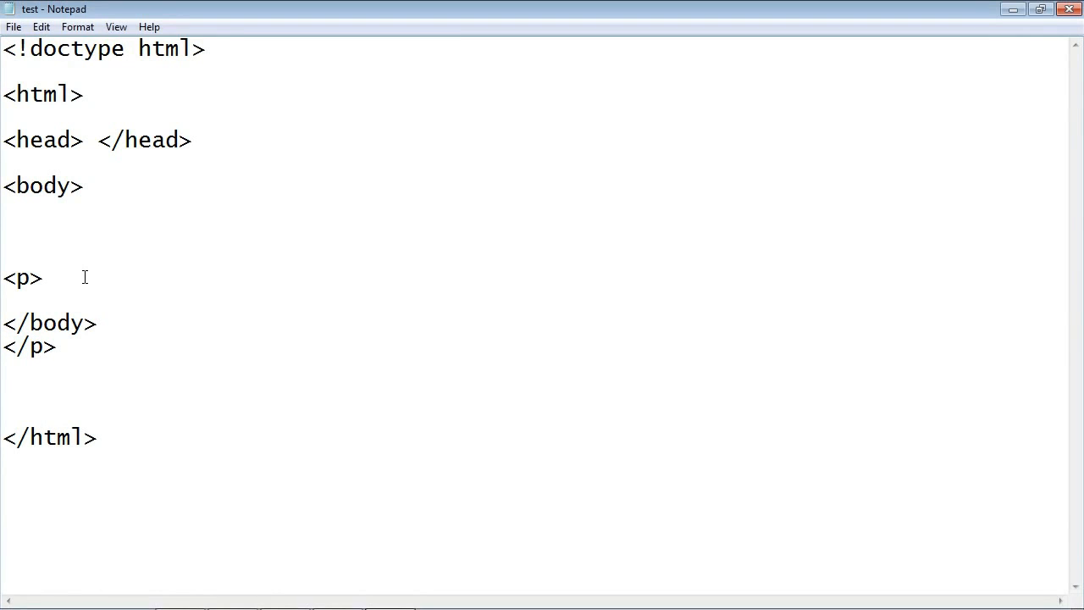
text(</p>)
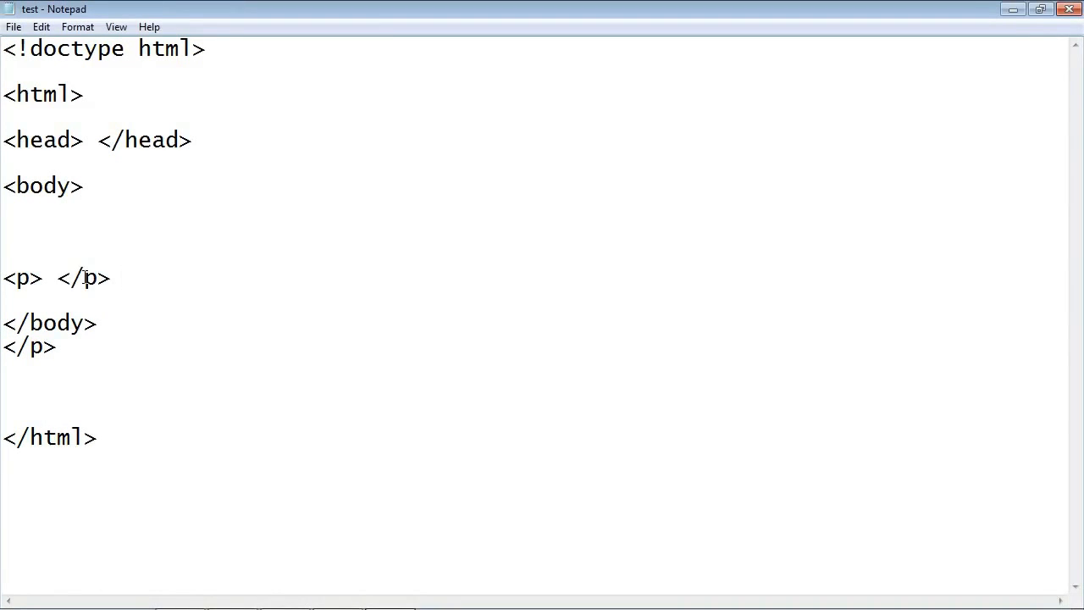